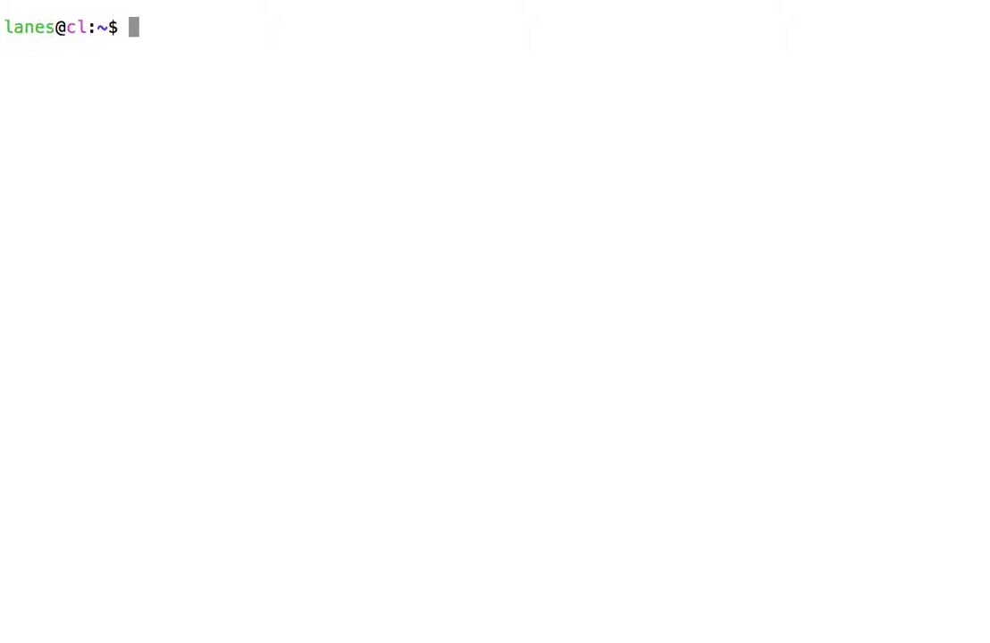
# Run echo "Hello, world" so the message prints on the next line.
pyautogui.write('e')
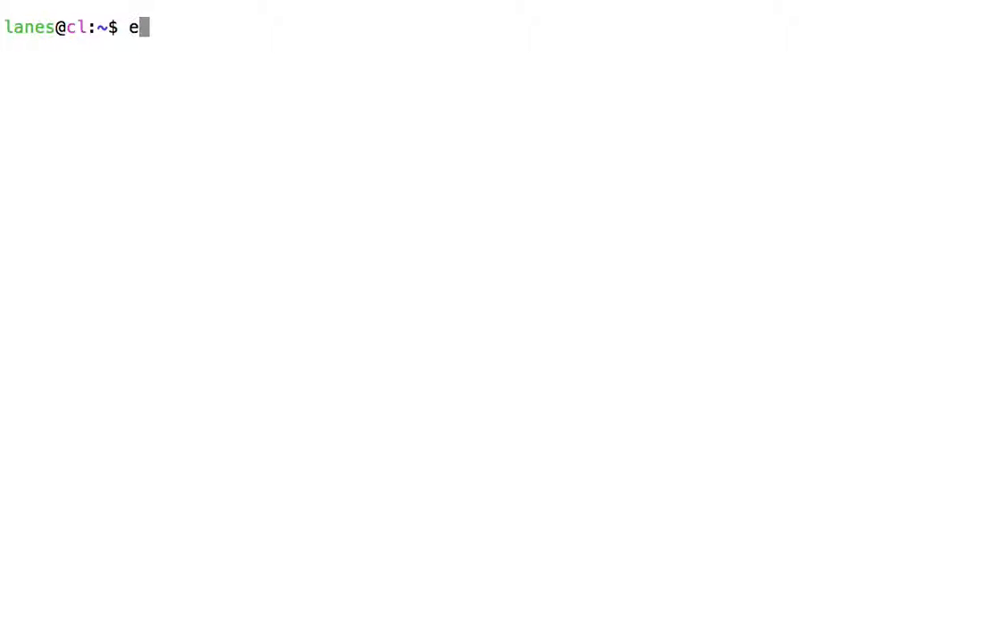
pyautogui.write('cho "Hello, world')
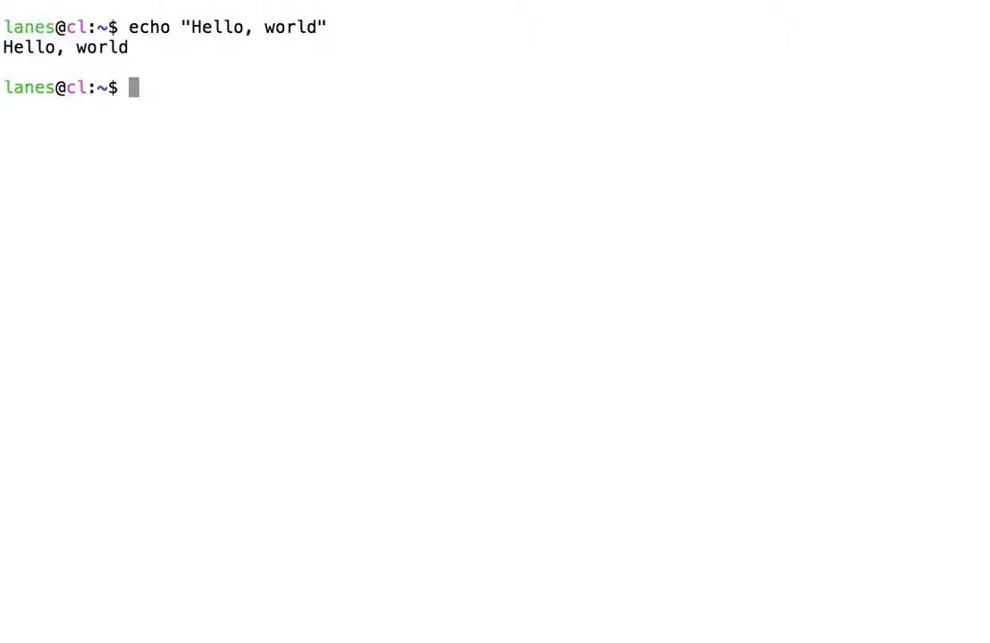
# Run echo "Hello, world without its closing quote, then supply the " at the > prompt to print it.
pyautogui.write('echo')
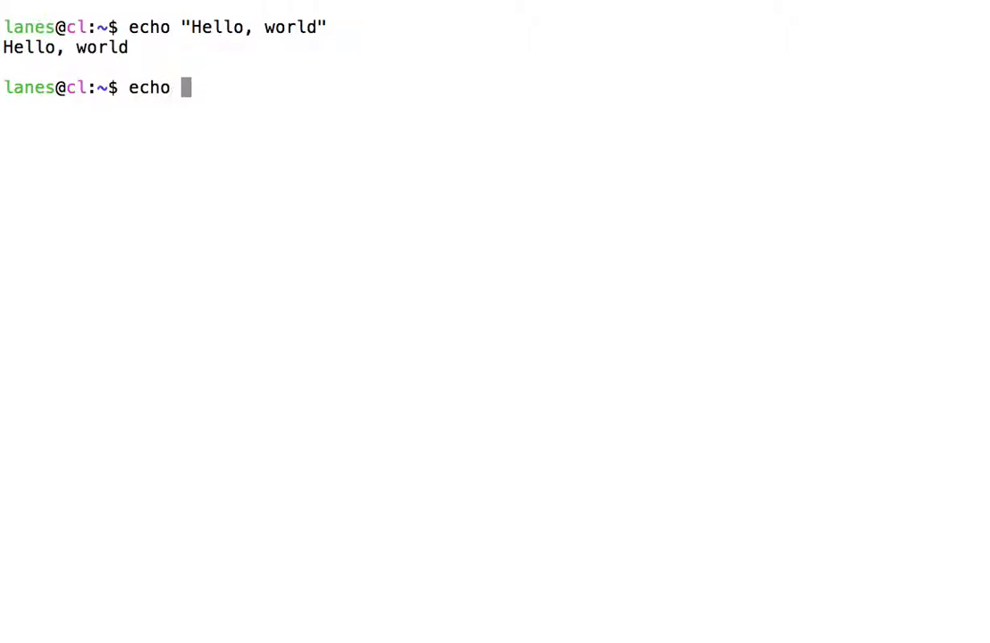
pyautogui.write('"Hello')
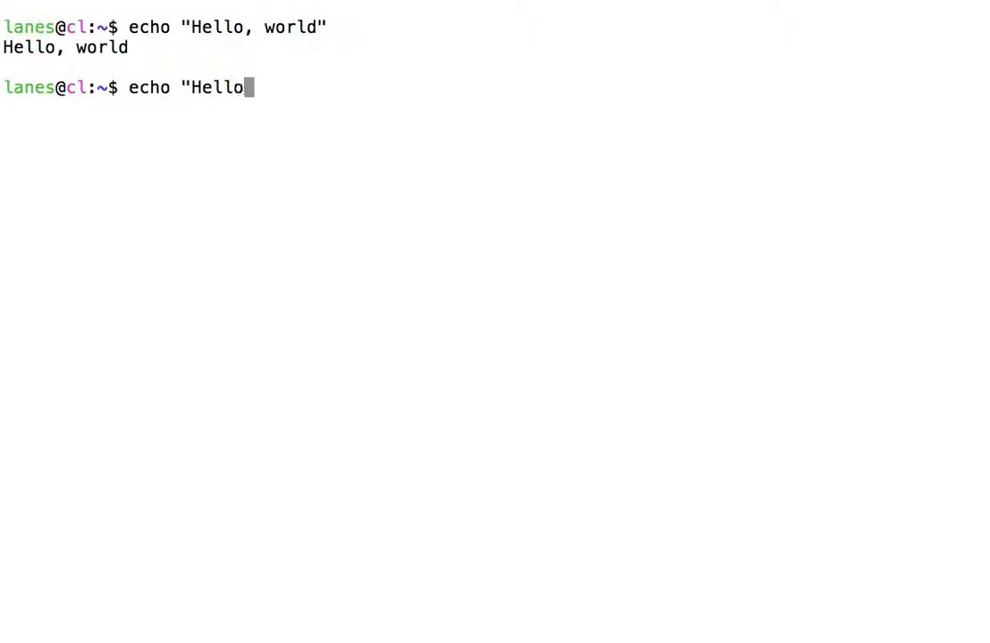
pyautogui.write(', world')
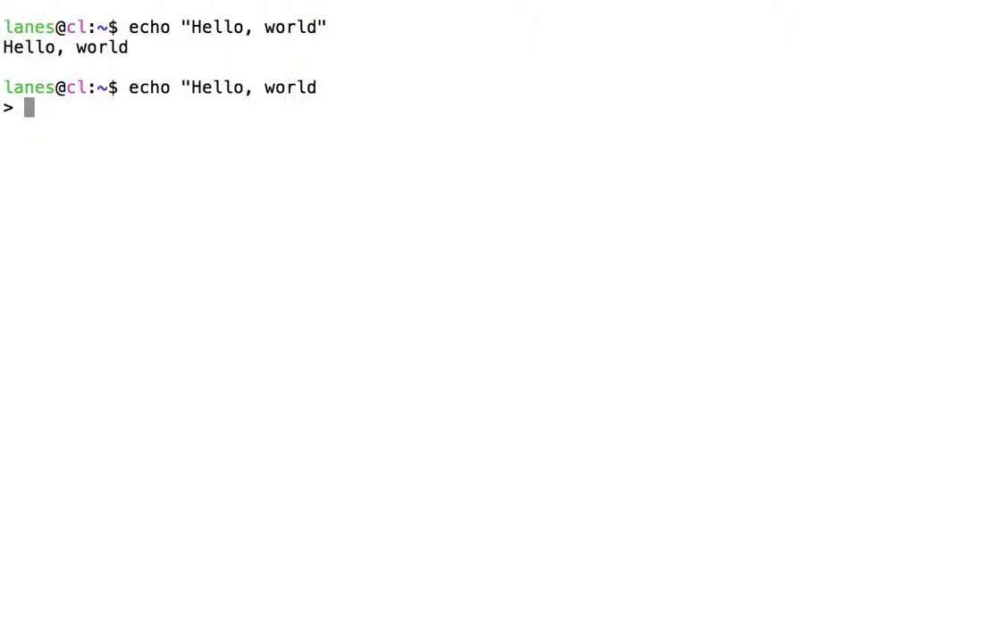
pyautogui.write('"')
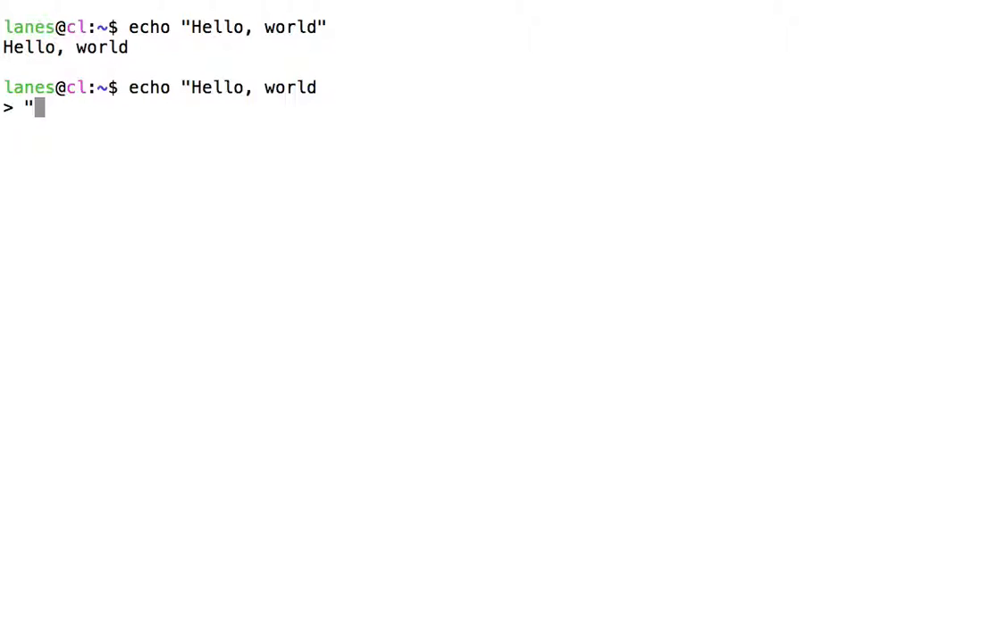
pyautogui.press('Enter')
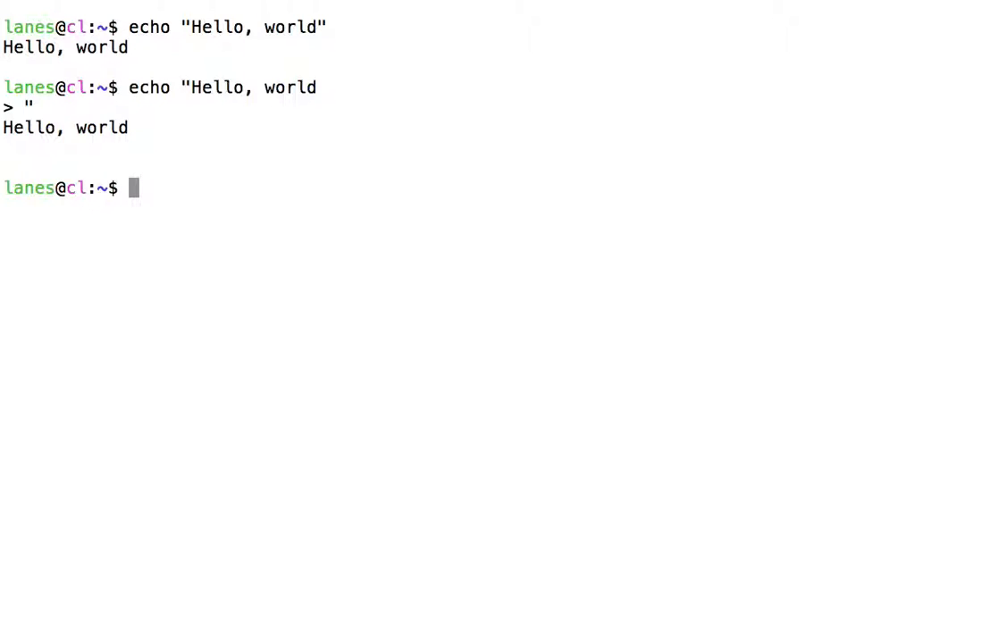
# Echo "He didn't fall?" and "Inconceivable." as one quoted message spanning two lines.
pyautogui.write('echo "He d')
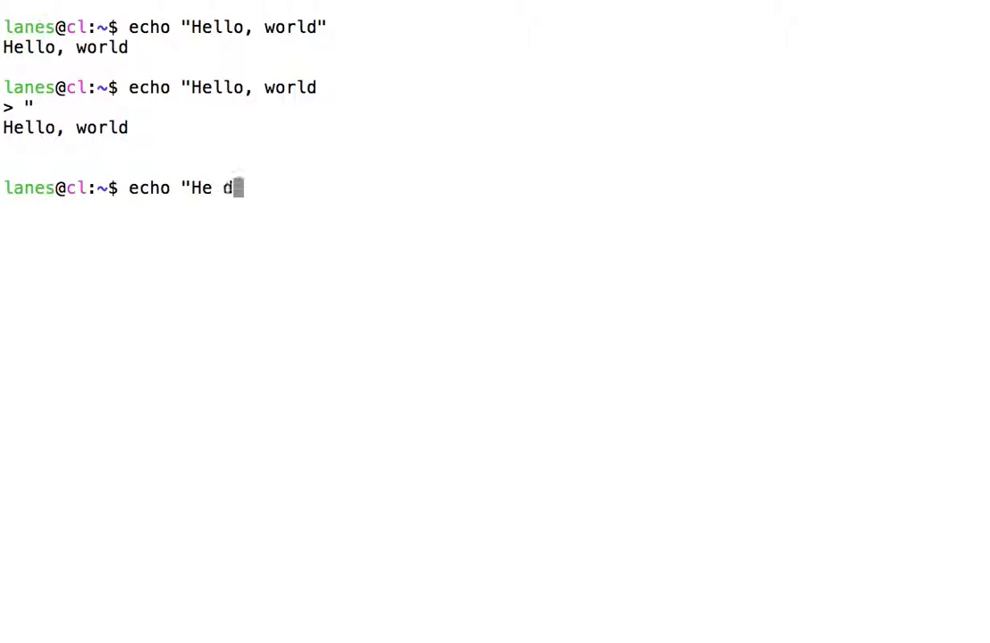
pyautogui.write("idn't fall?")
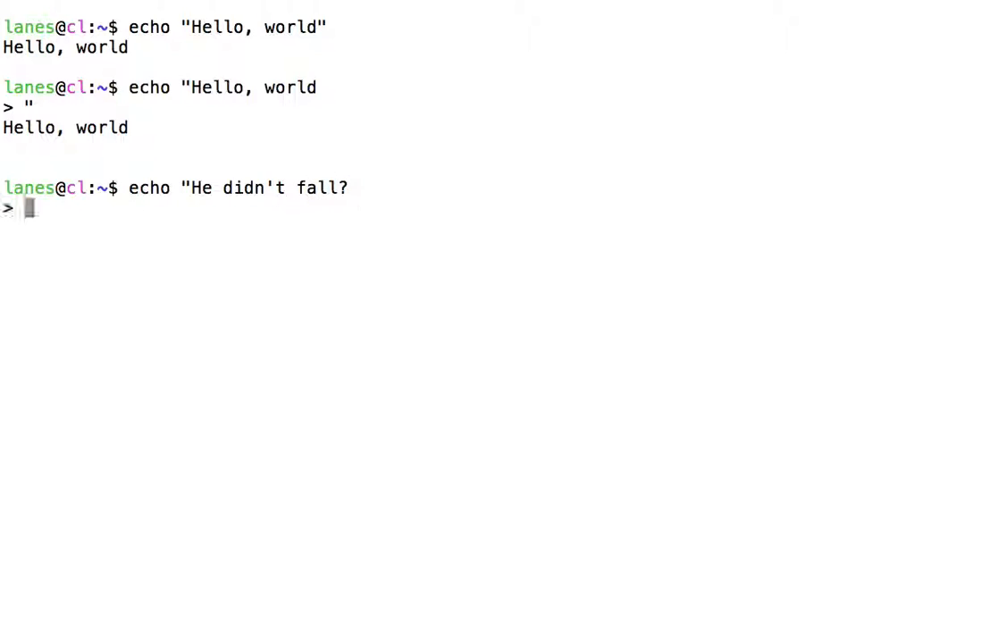
pyautogui.write('Incon')
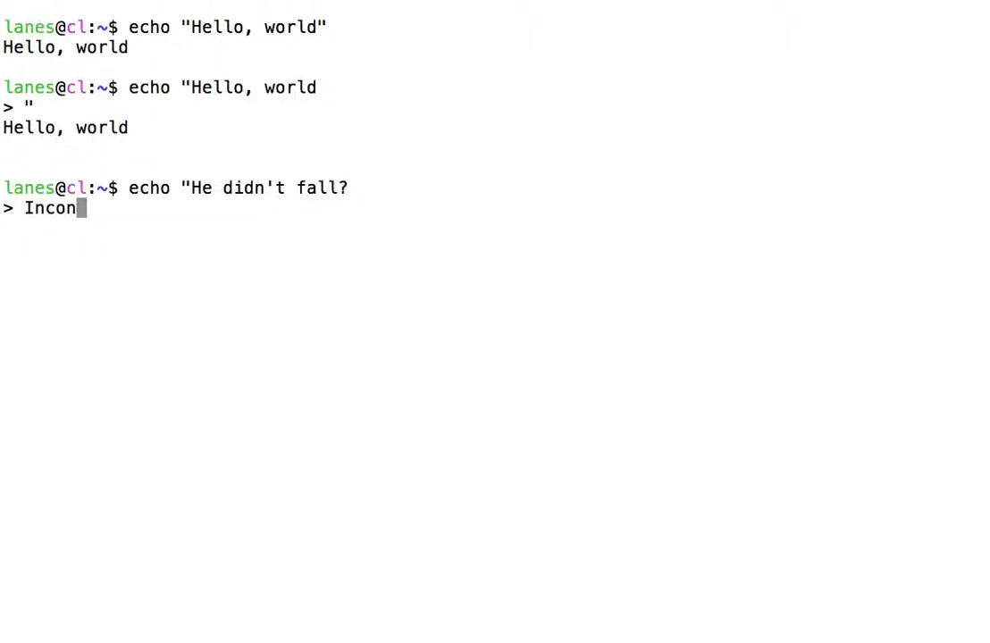
pyautogui.write('ceivable."')
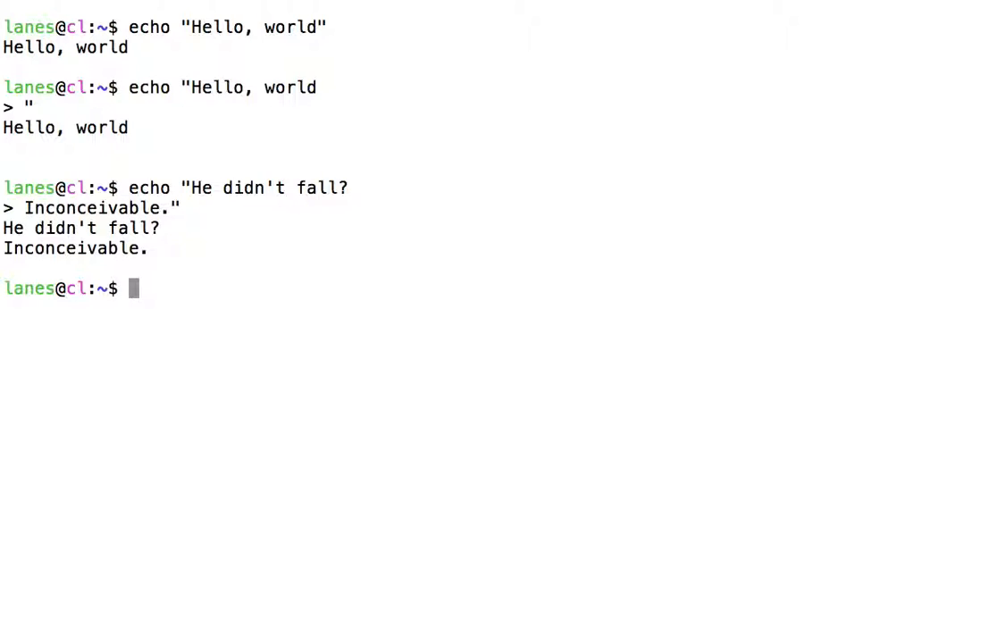
# Compose a four-line quoted echo: He didn't fall?, Inconceivable., You keep using that word., I do not think it means what you think it means.
pyautogui.write('echo')
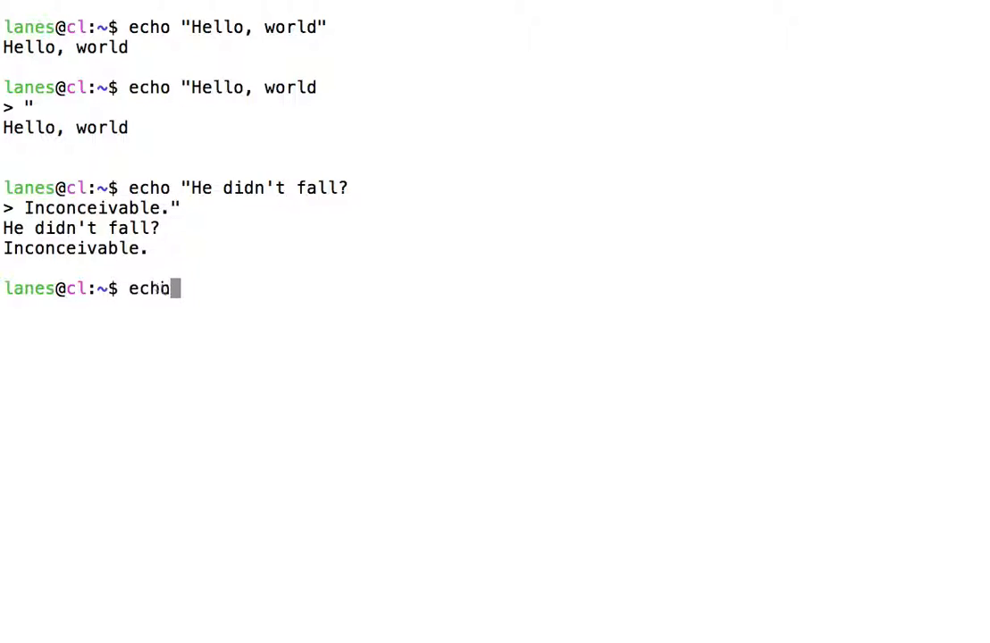
pyautogui.write('"He did')
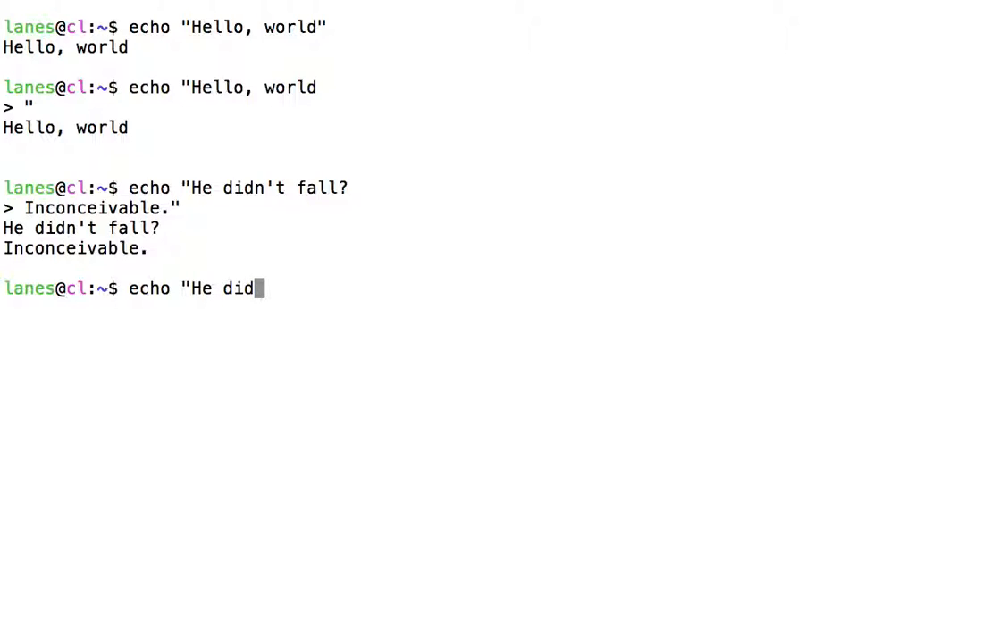
pyautogui.write("n't fall?")
pyautogui.write('Inconceivable.')
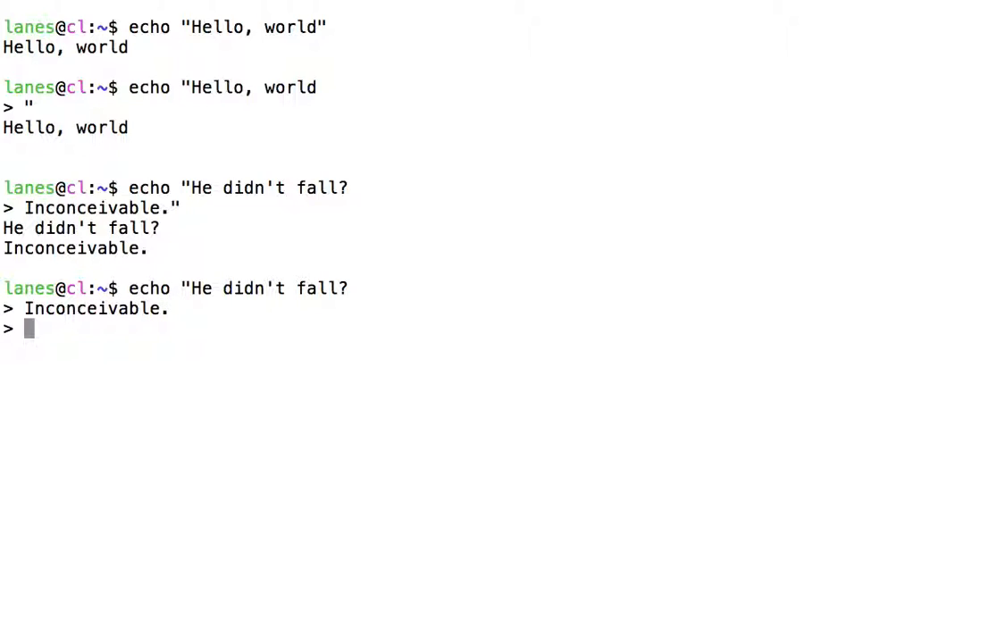
pyautogui.write('You keep using that word.')
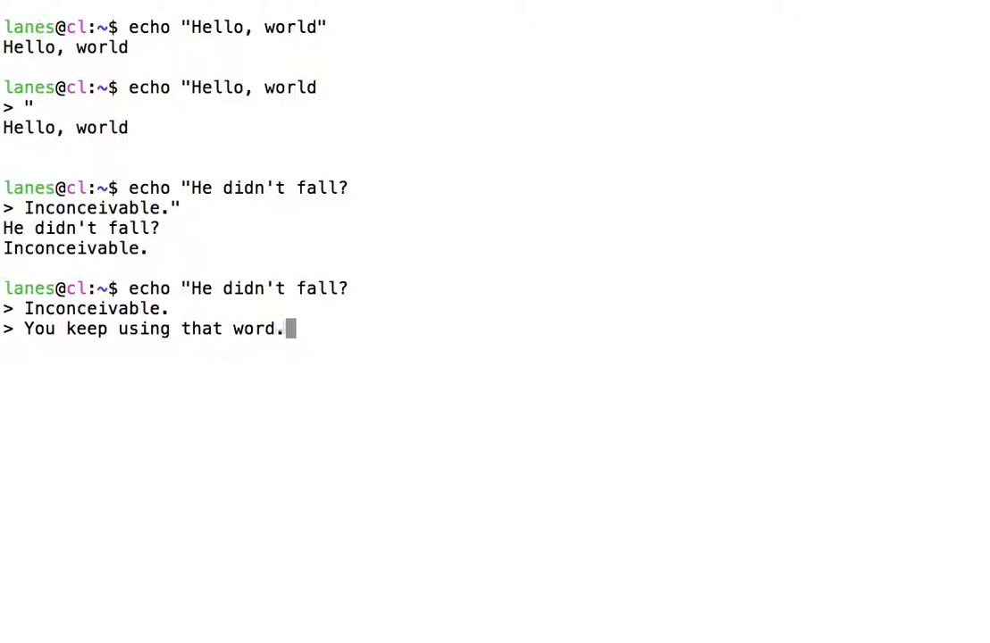
pyautogui.write('I do not')
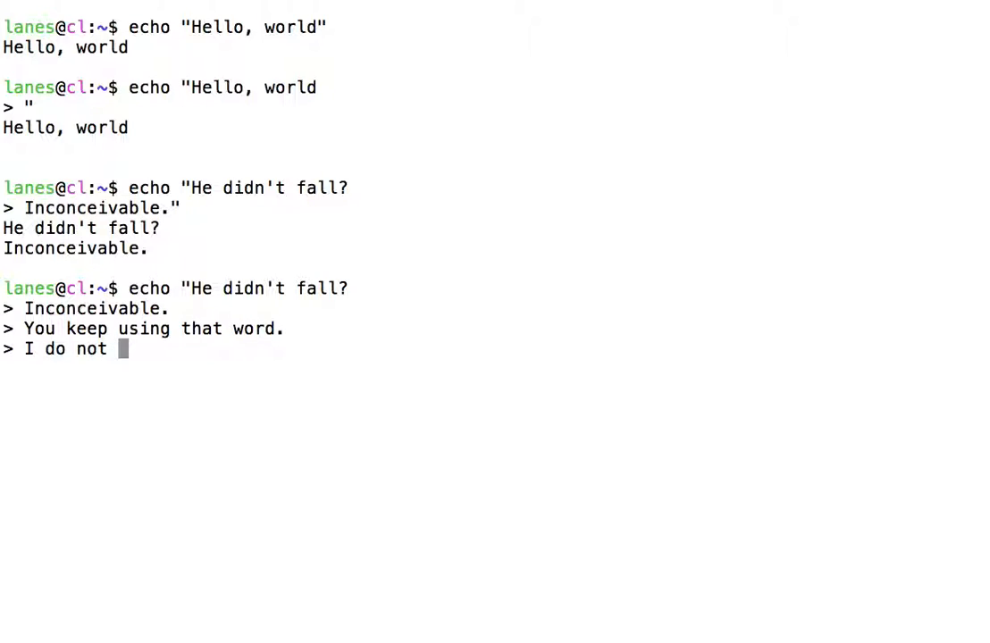
pyautogui.write('think it means what you think it')
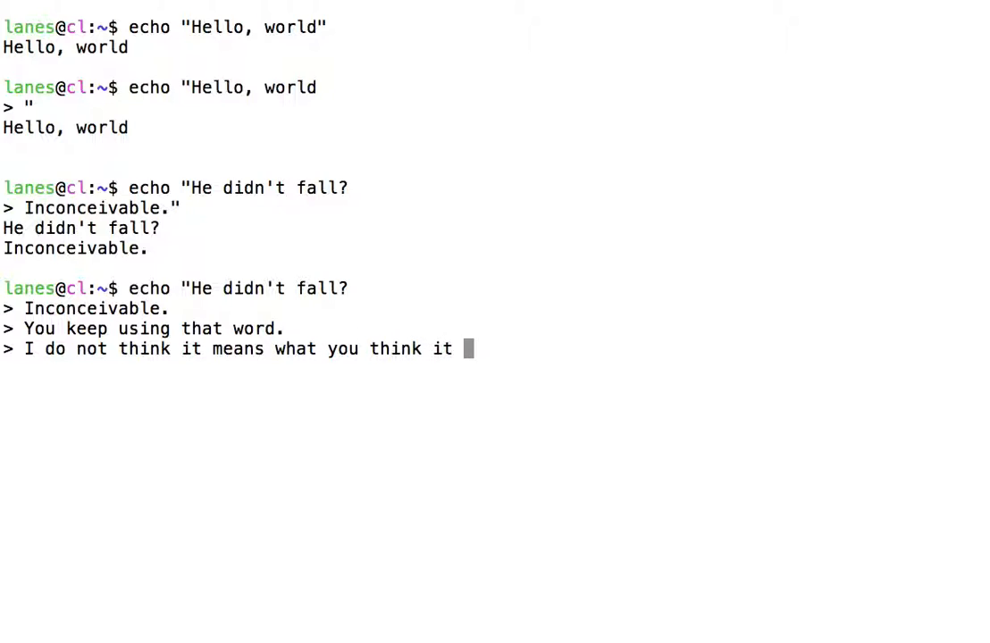
pyautogui.write('means')
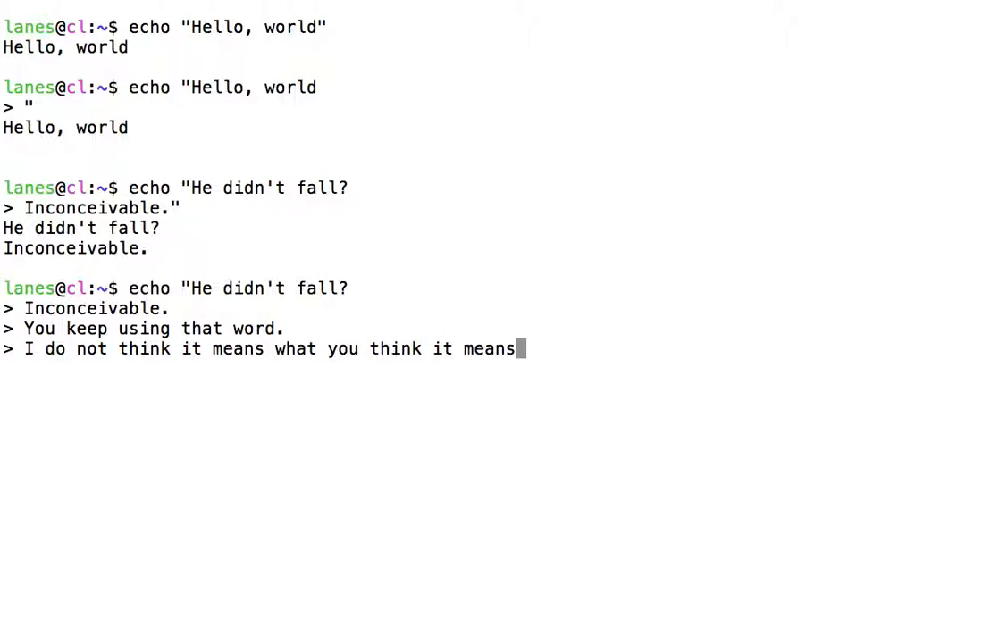
pyautogui.write('"')
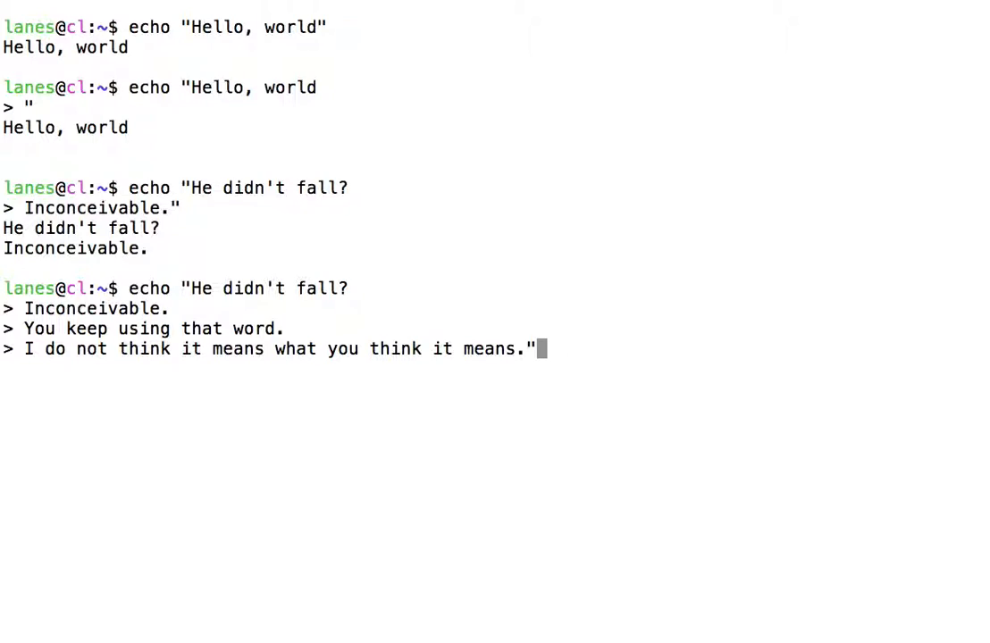